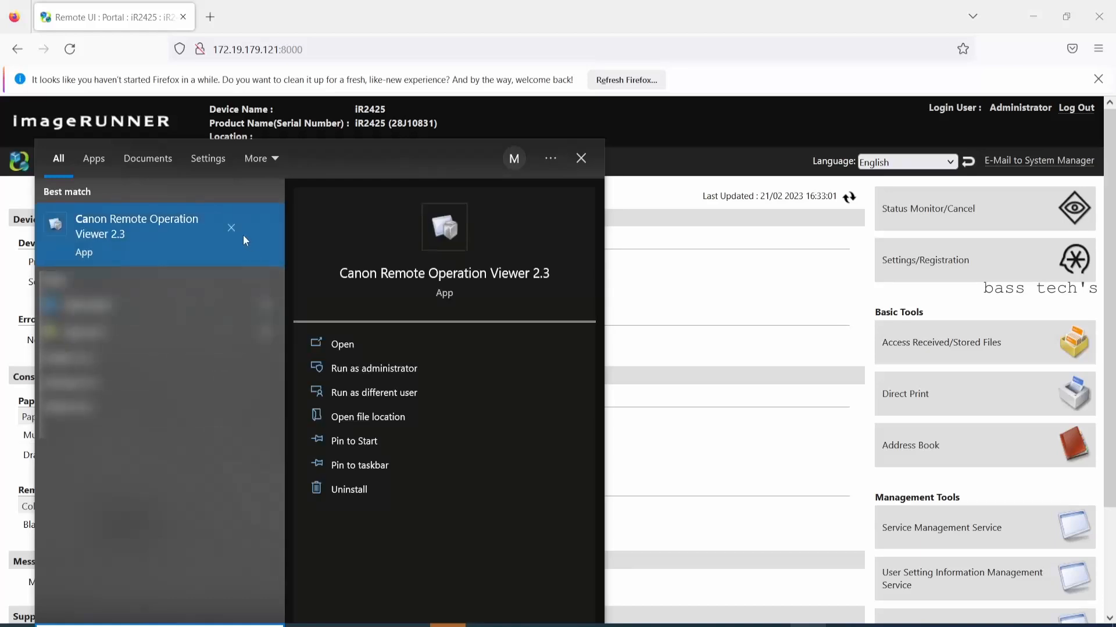
mouse_move(495, 417)
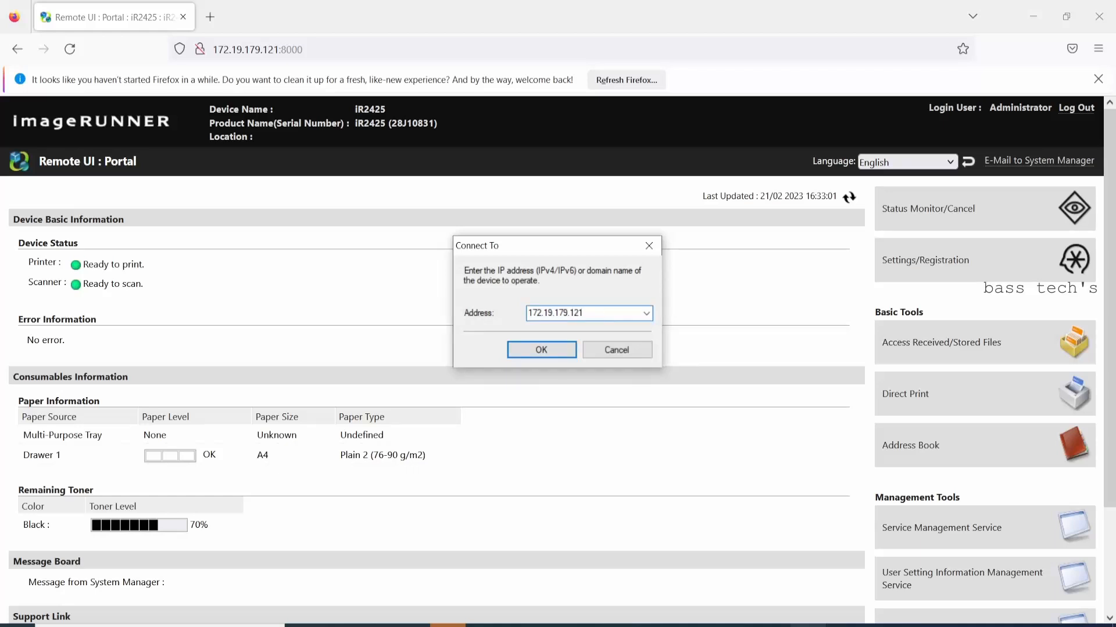
Attempt two connections to 172.19.179.121, declining a further retry after the second failure.
left_click(540, 349)
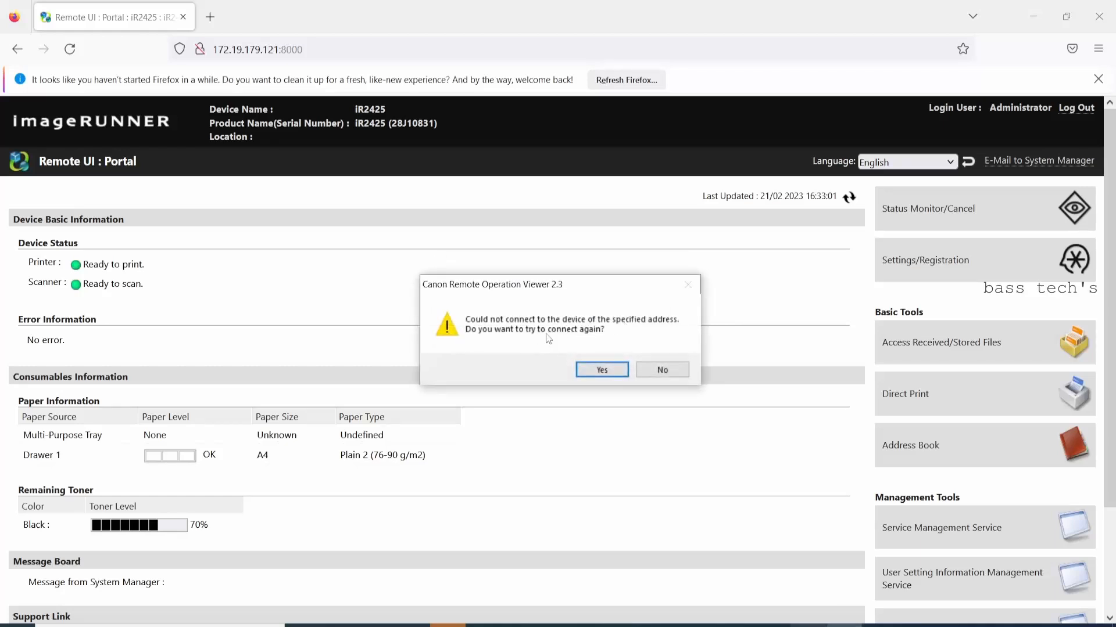
left_click(600, 370)
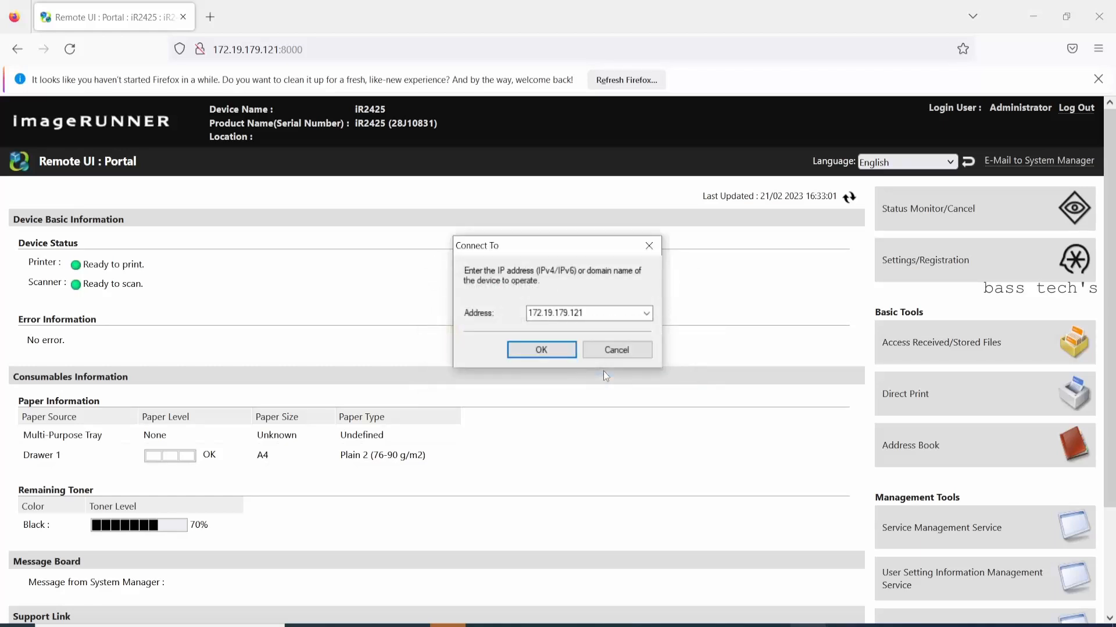
left_click(540, 349)
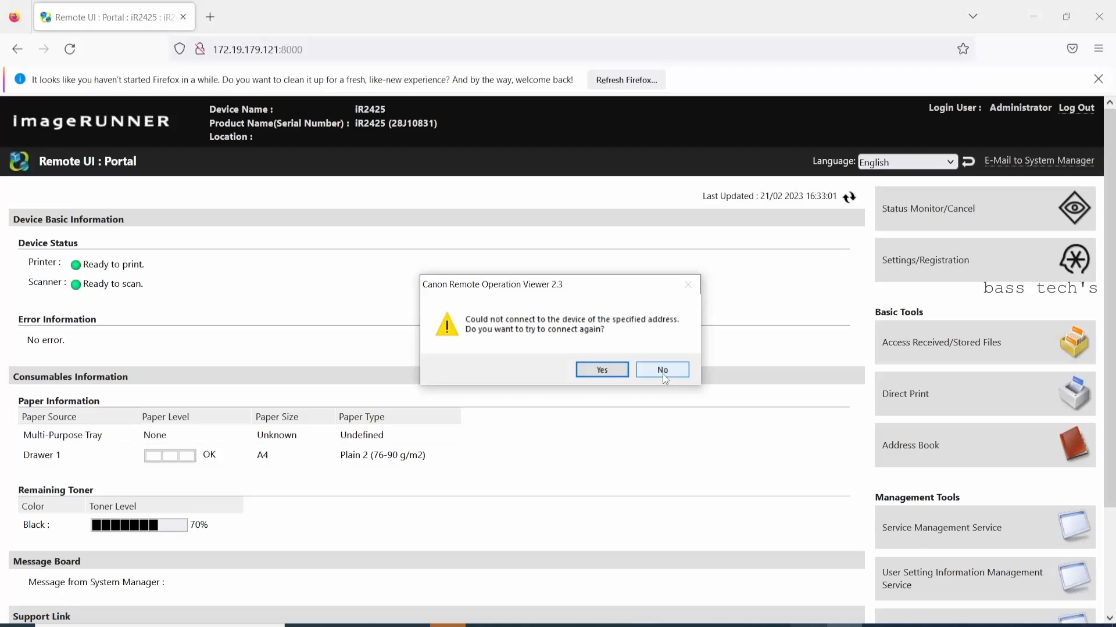
left_click(662, 369)
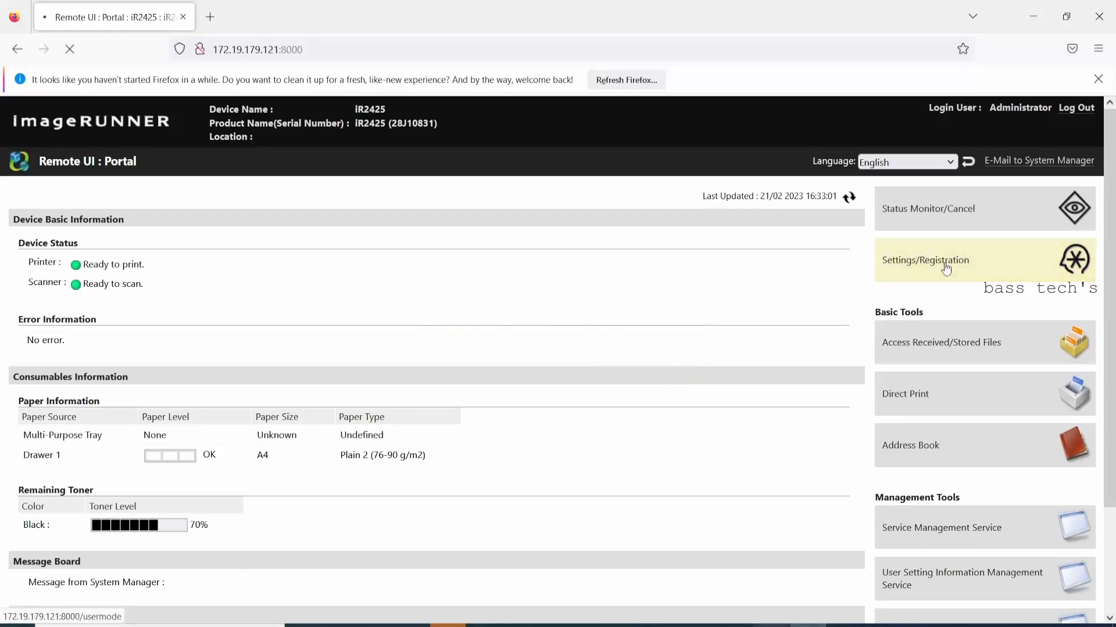
Go to Settings/Registration, then License/Other, and reach Remote Operation Settings.
left_click(925, 259)
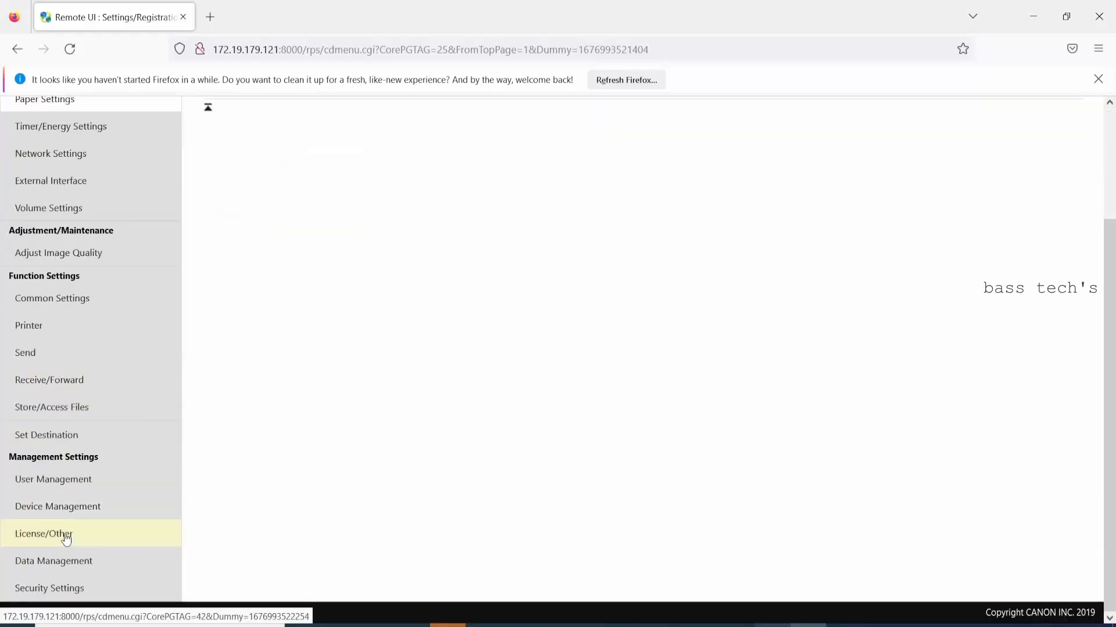
left_click(43, 533)
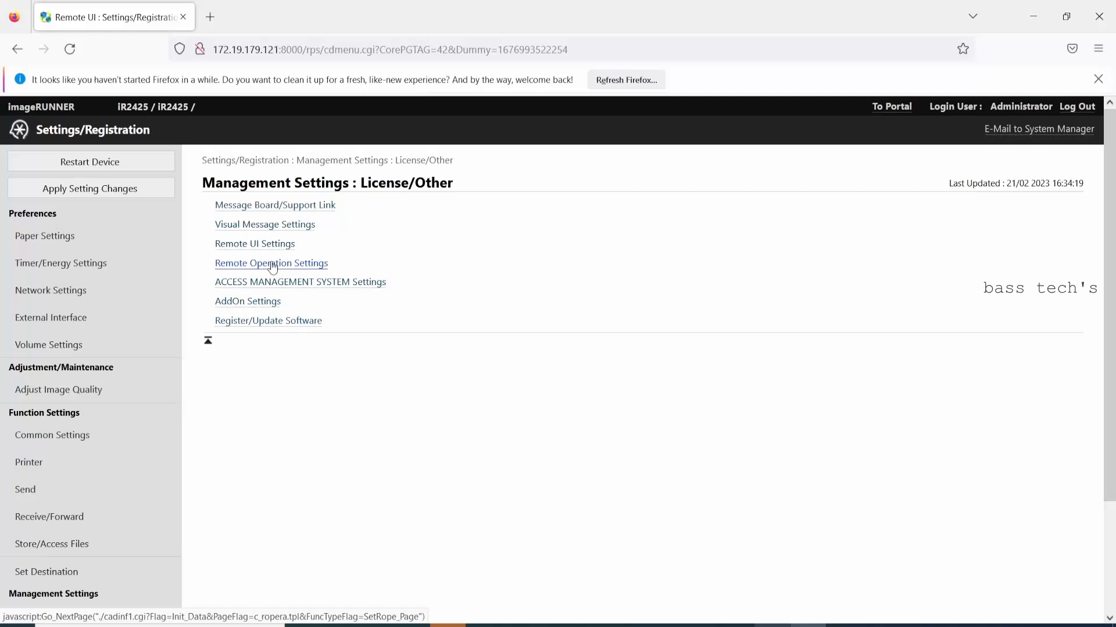
left_click(271, 262)
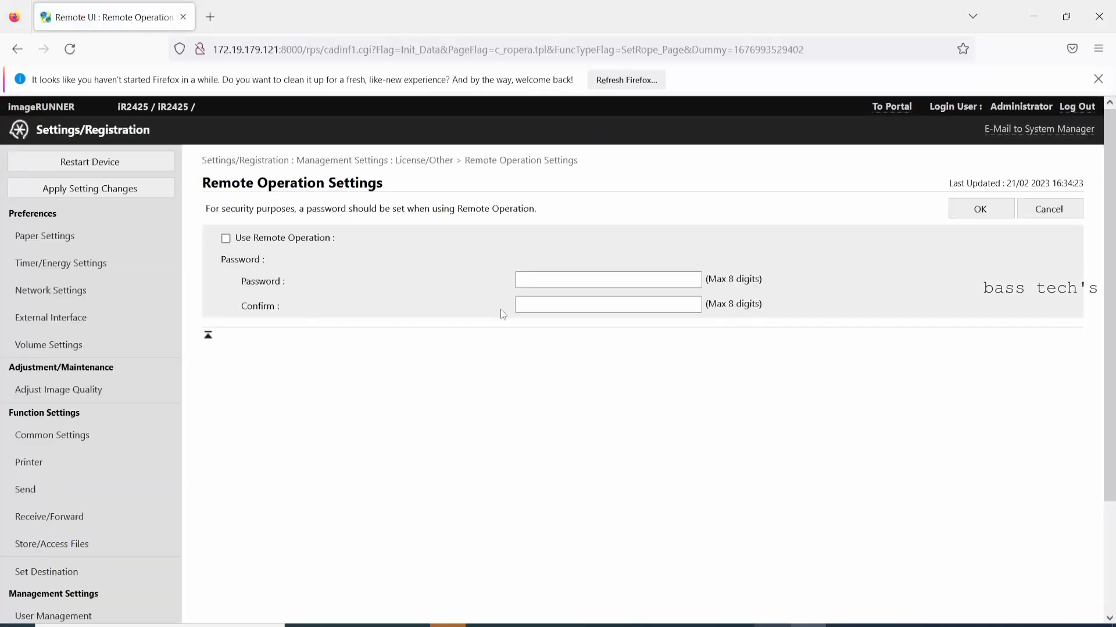
Tick Use Remote Operation, leave the password blank, and save.
left_click(225, 238)
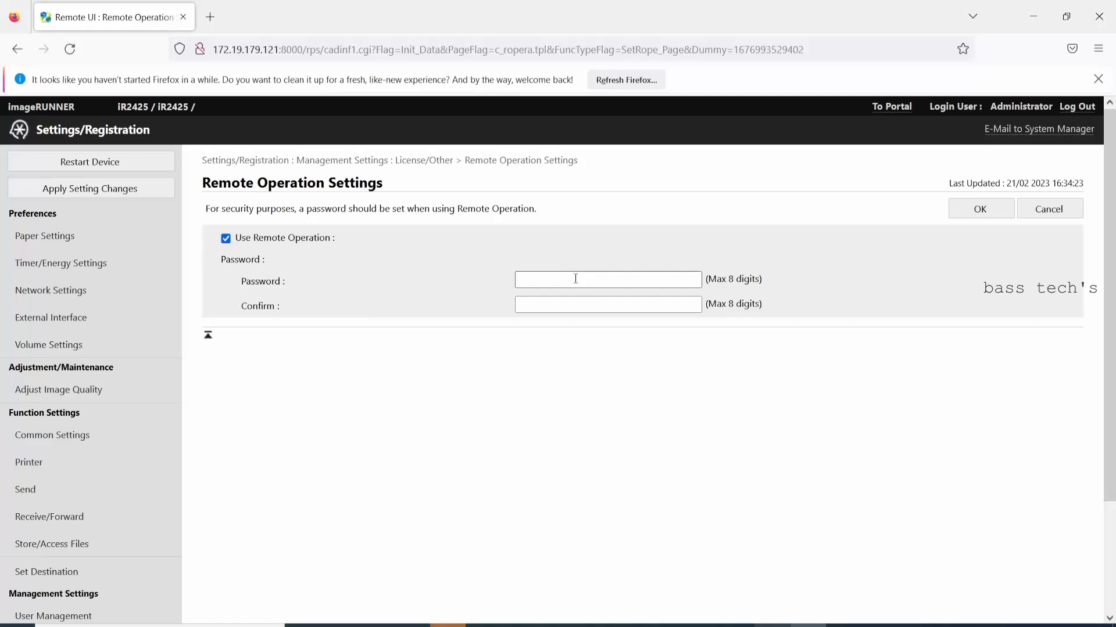
left_click(980, 208)
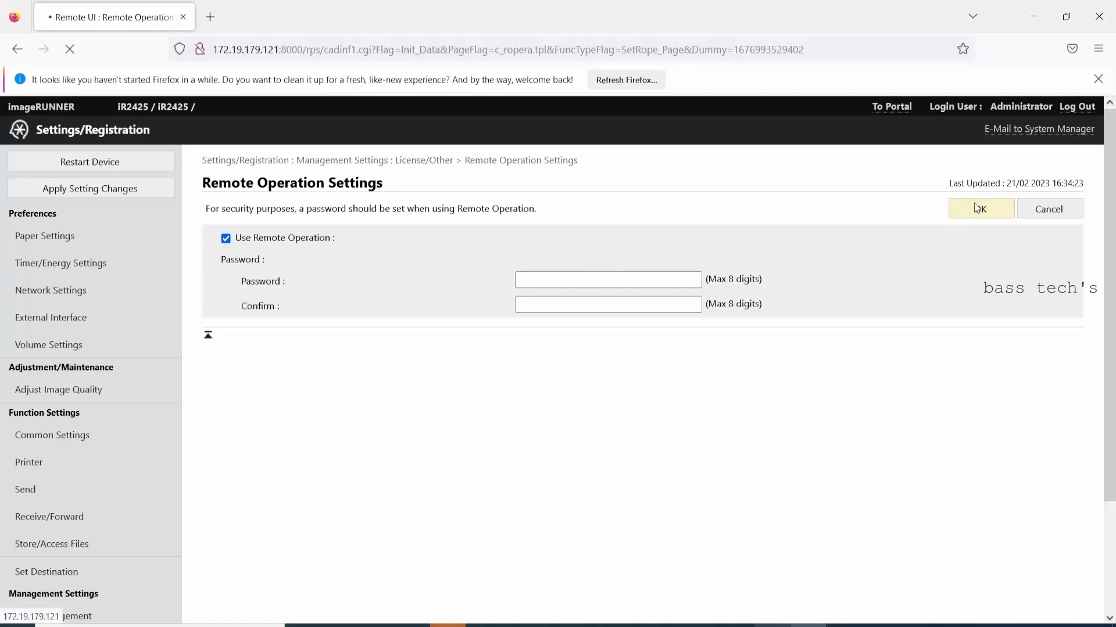
left_click(980, 209)
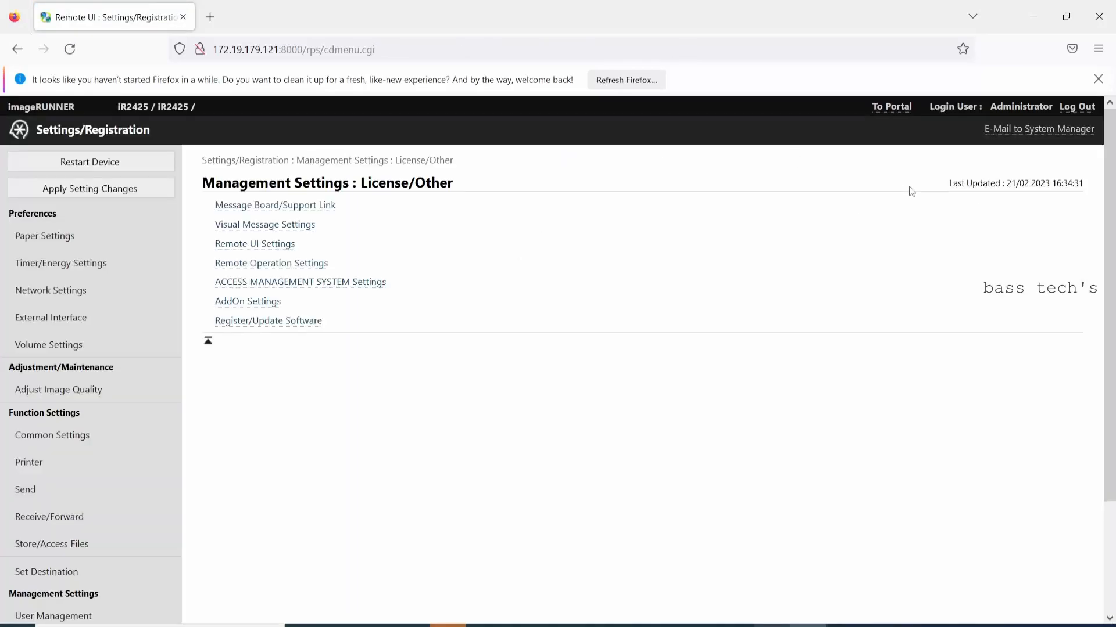
Run Apply Setting Changes and dismiss the 'No settings need to be applied' notice.
left_click(90, 188)
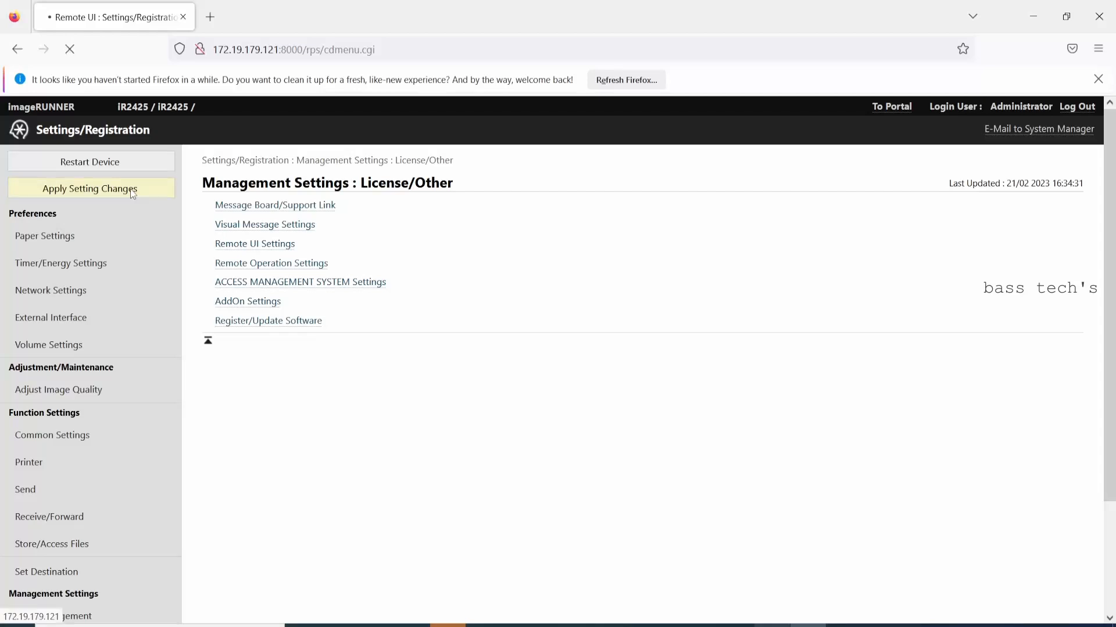
left_click(89, 188)
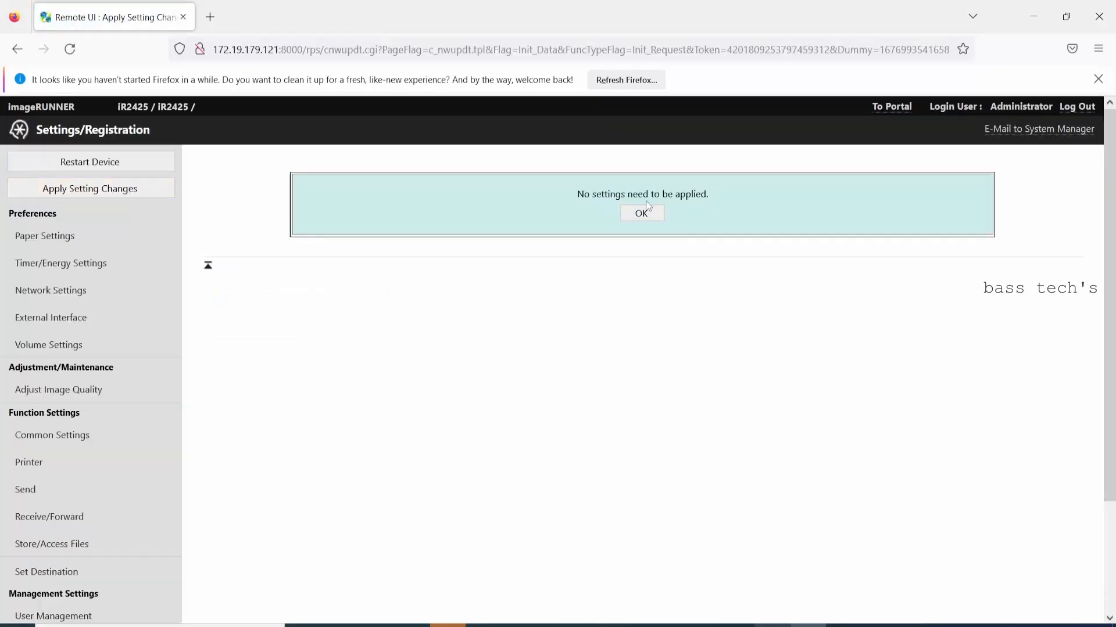
left_click(641, 213)
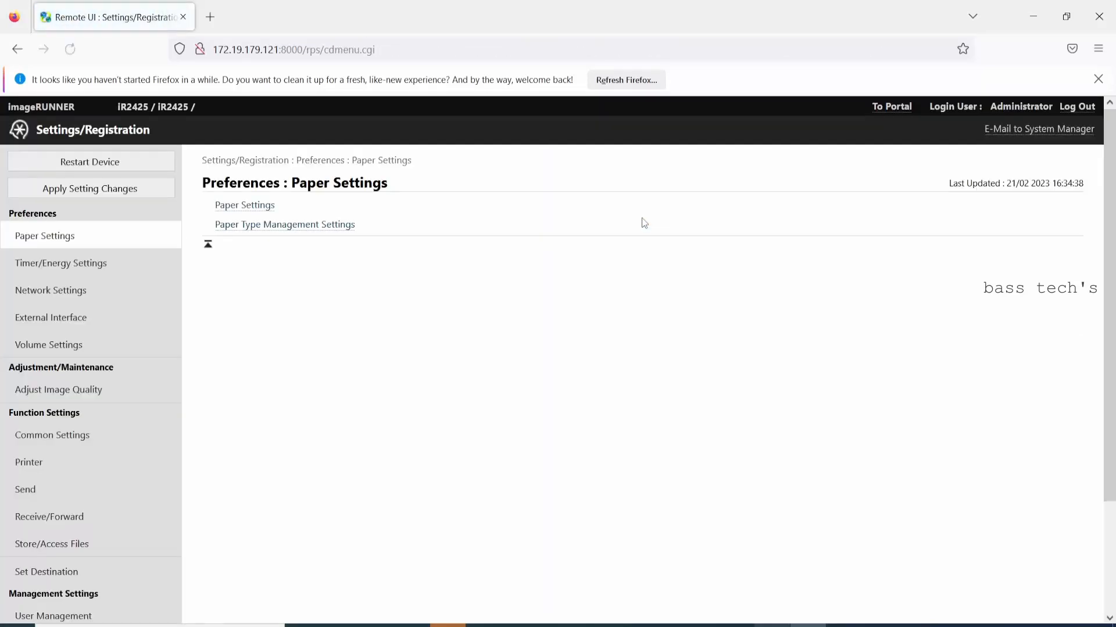
mouse_move(640, 413)
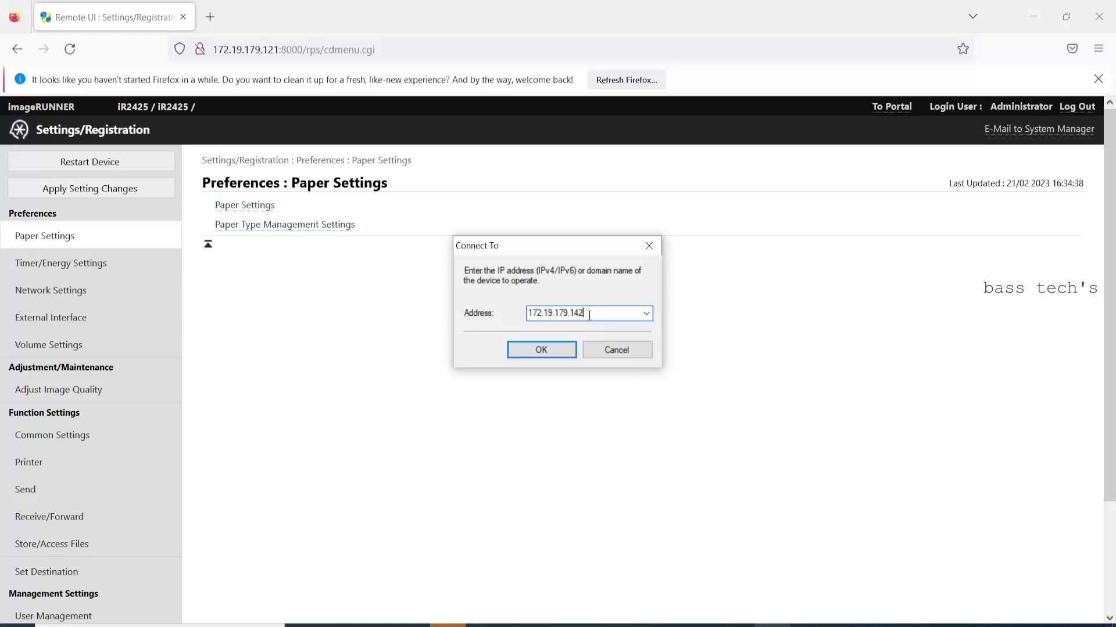
Correct the device address to 172.19.179.121 and connect.
key("BackSpace")
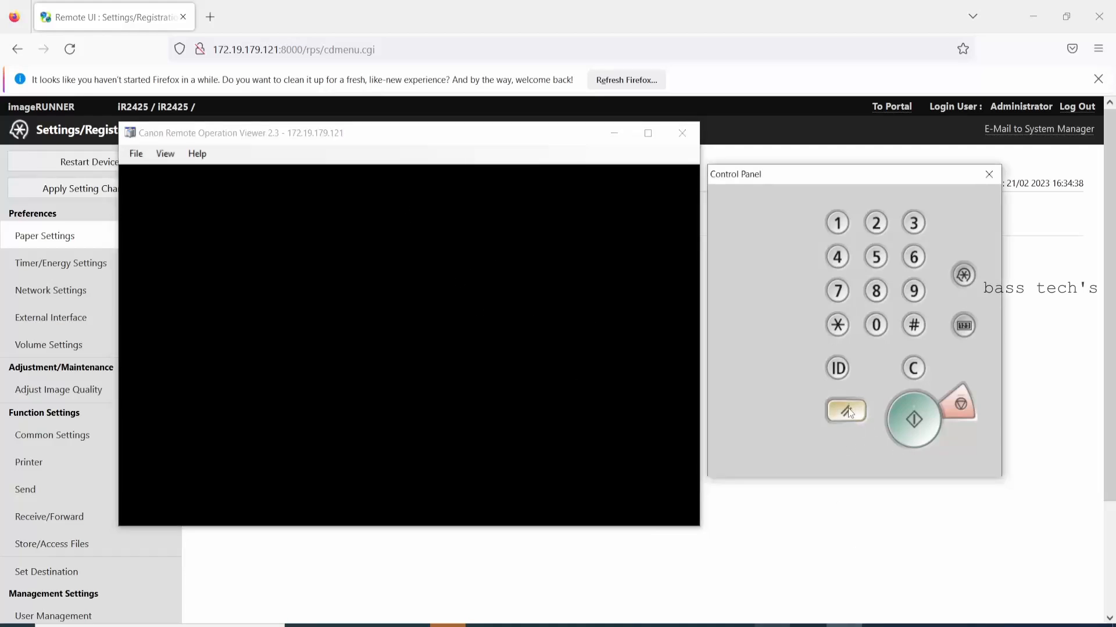
Wake the device with the energy saver key and page twice to Scan for Mobile and Mobile Portal.
left_click(845, 411)
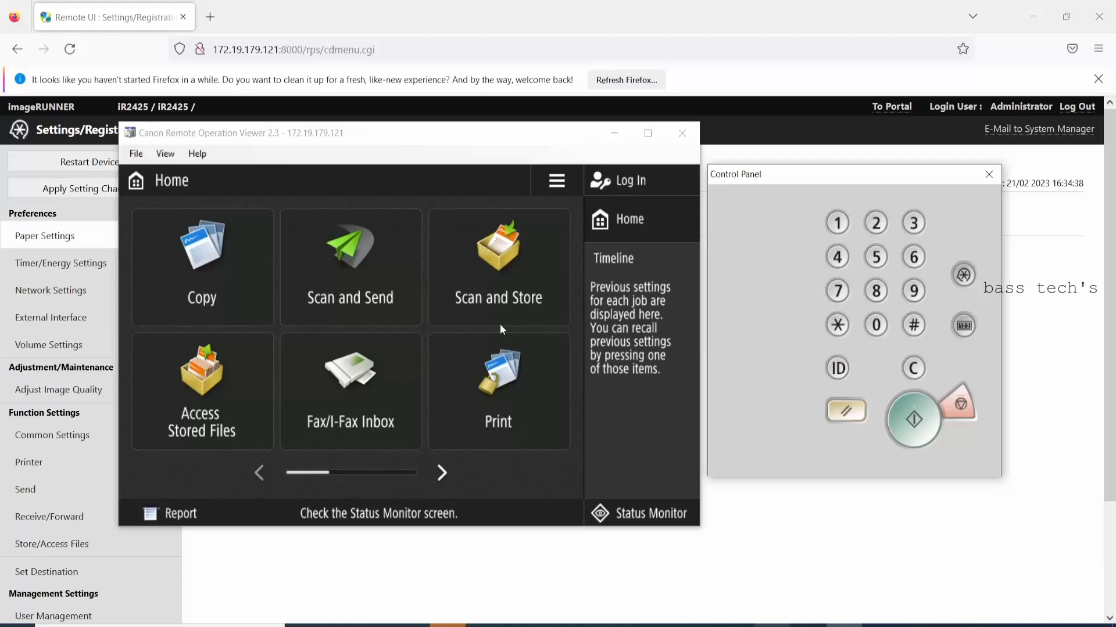
mouse_move(447, 475)
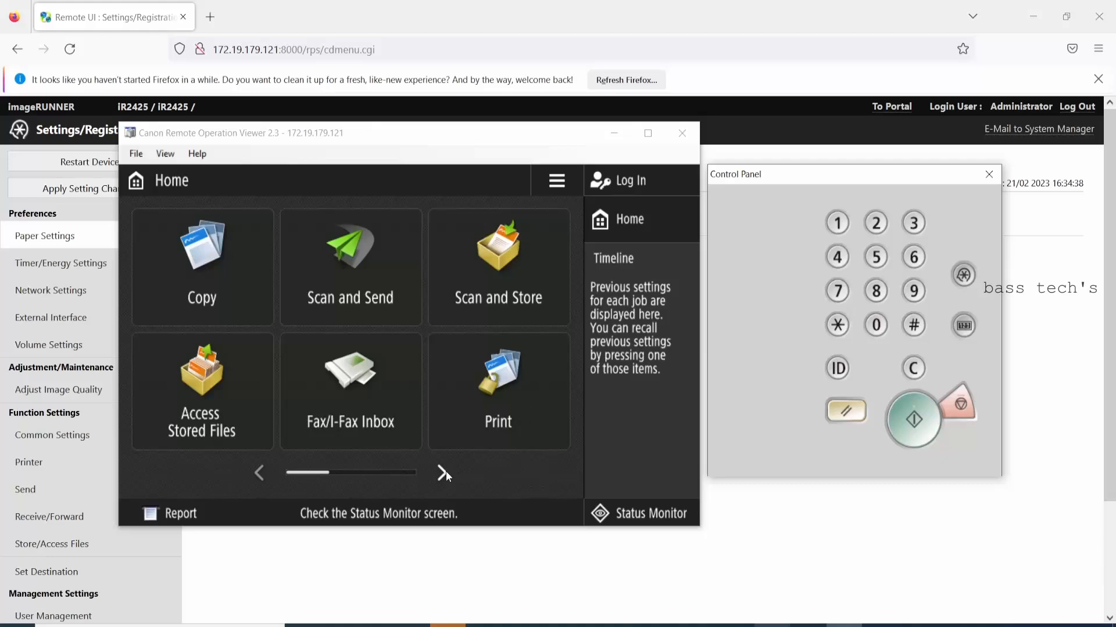
left_click(443, 473)
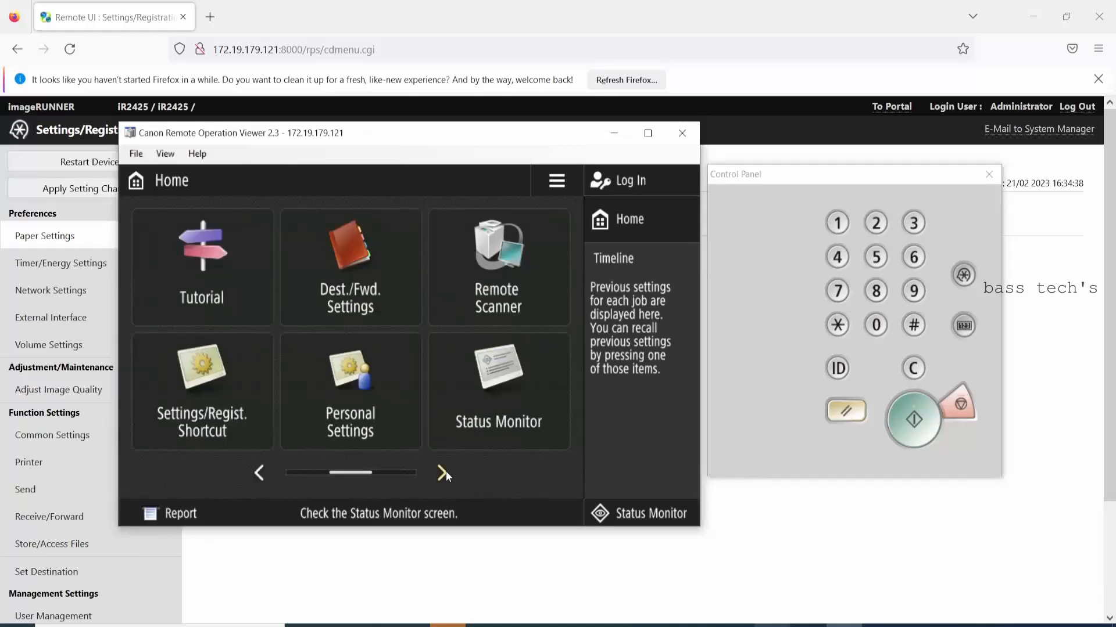
left_click(443, 472)
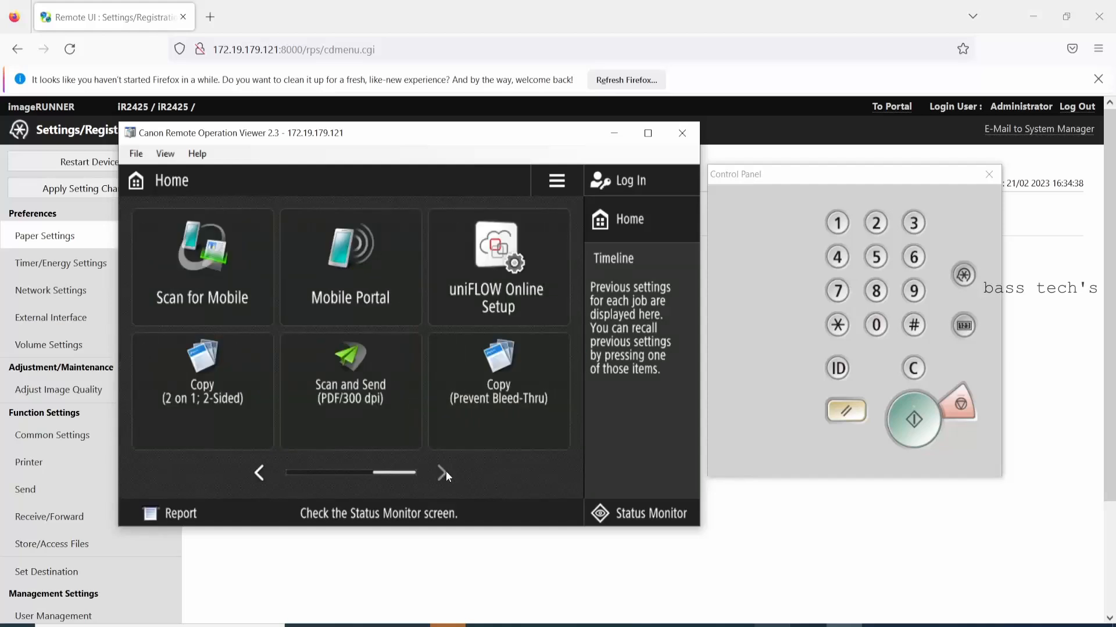